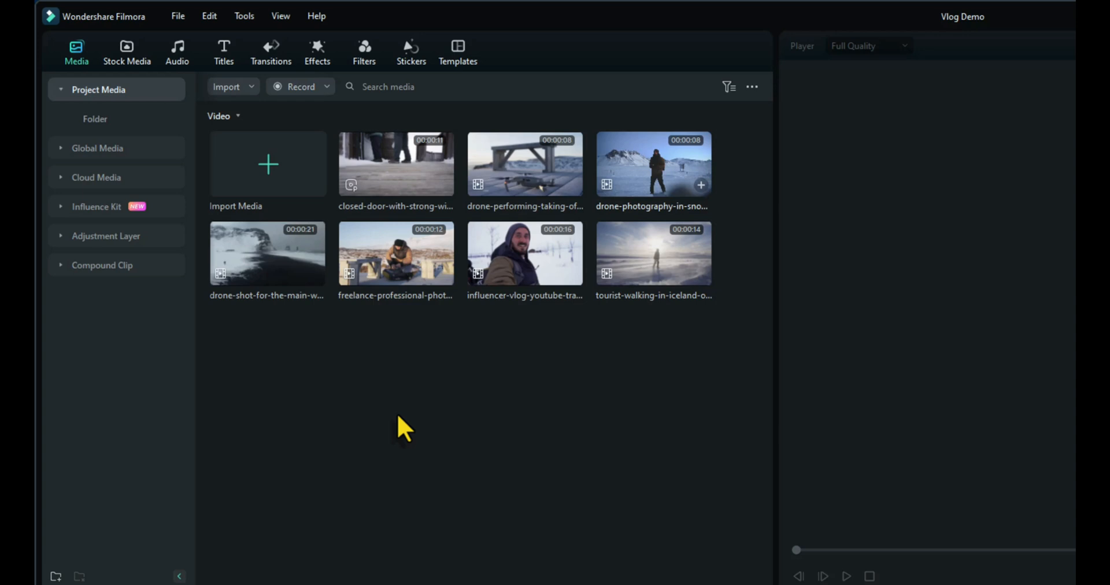
pyautogui.moveTo(673, 206)
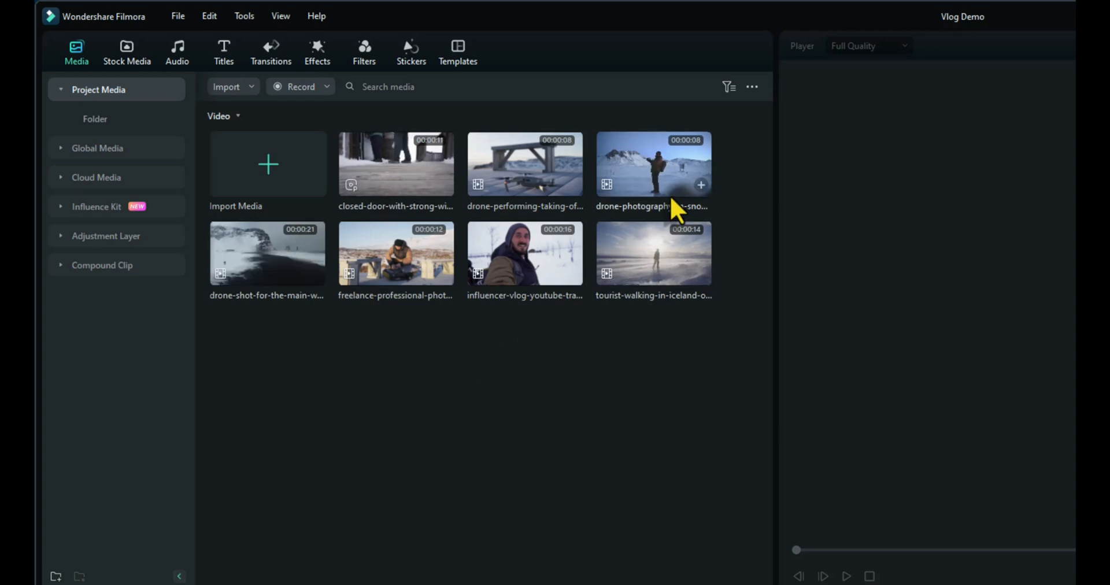
pyautogui.moveTo(530, 418)
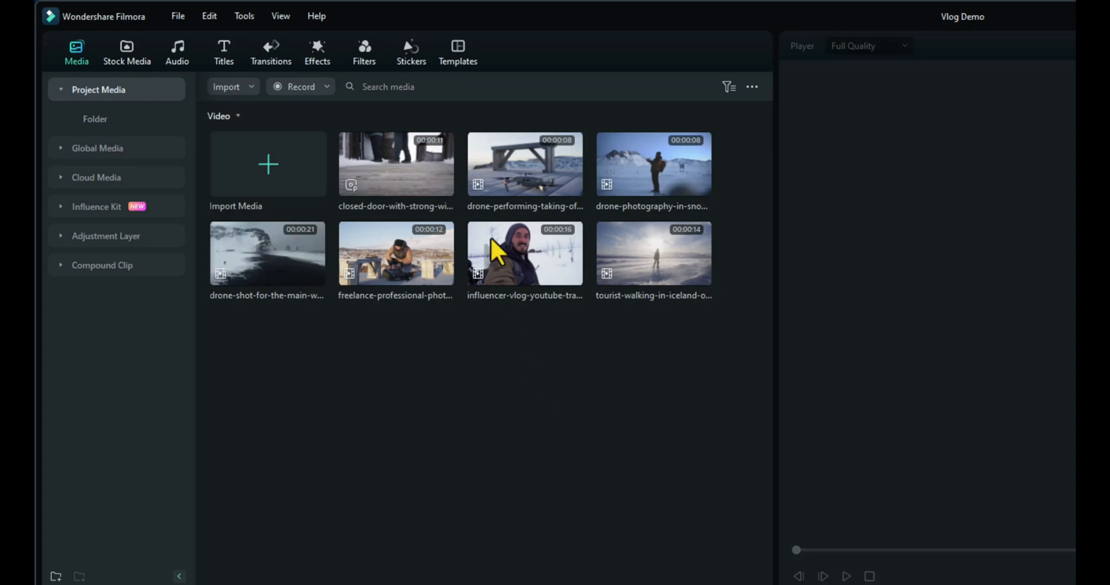
# Search the Templates library for 'travel vlog'.
pyautogui.click(457, 52)
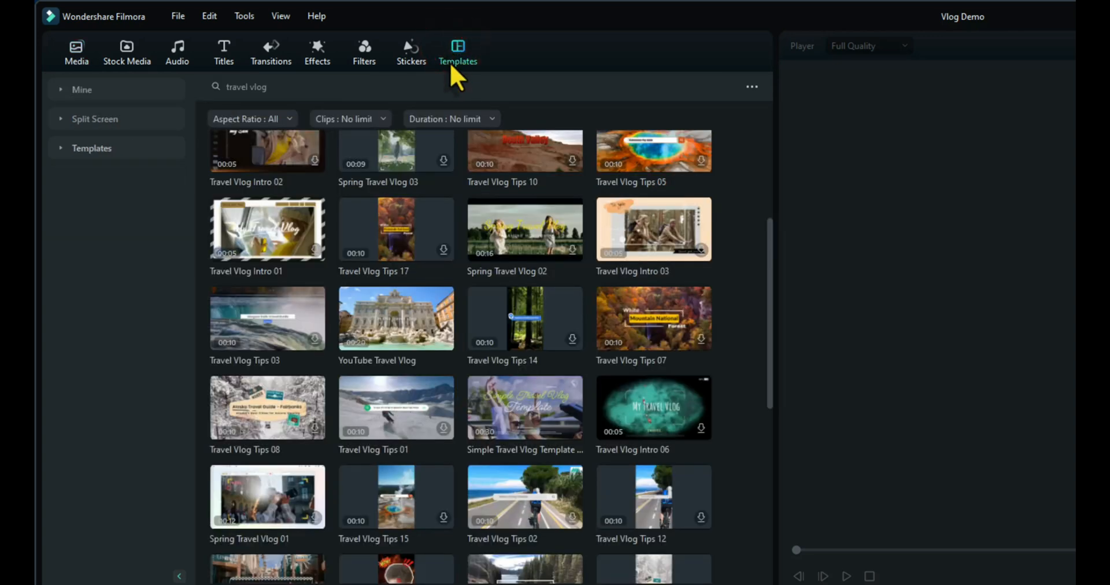
pyautogui.click(91, 148)
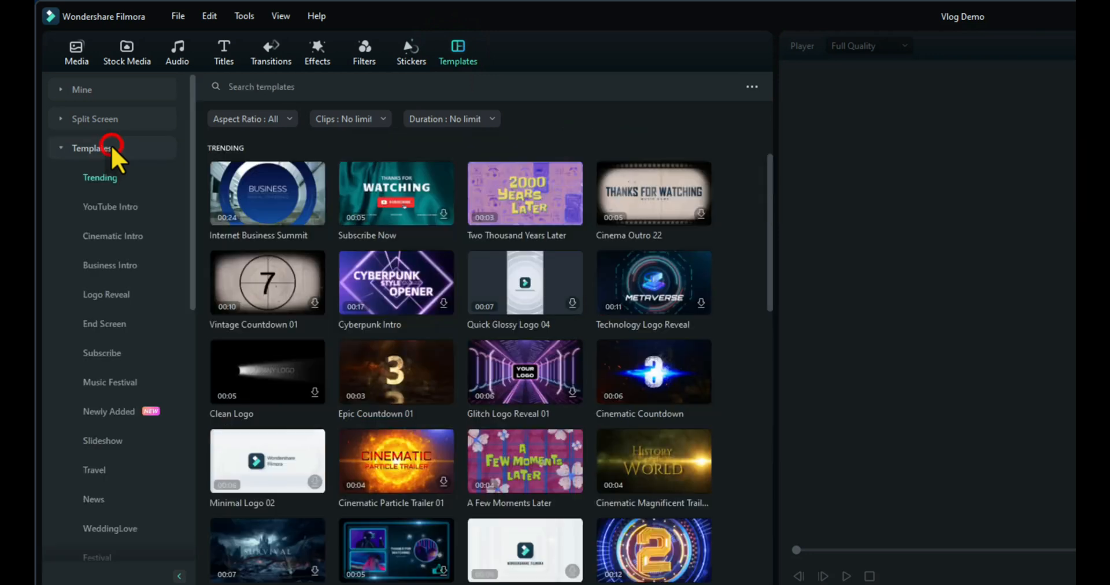
pyautogui.click(471, 86)
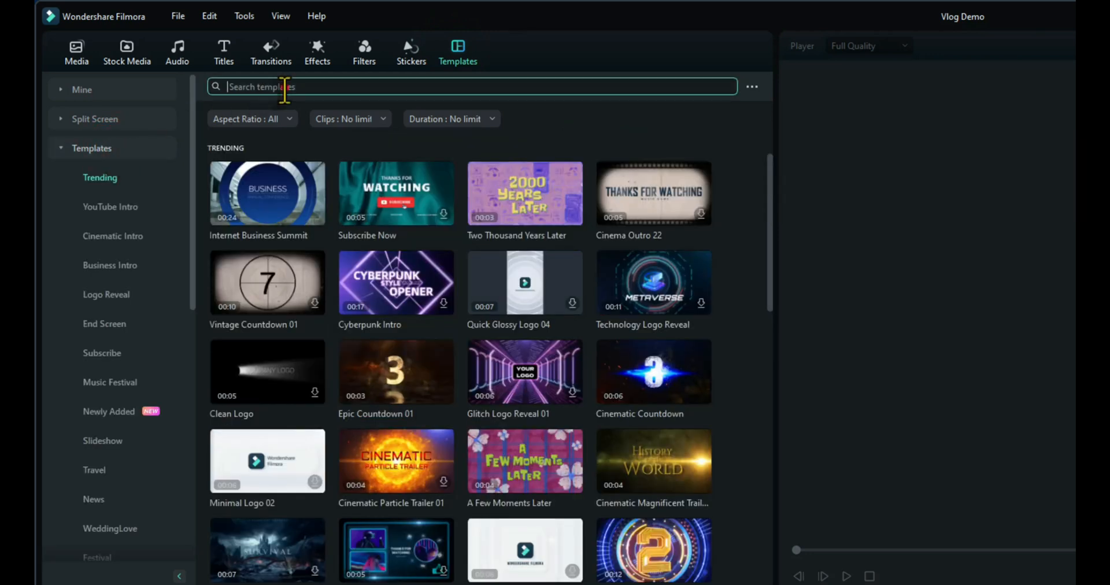
pyautogui.click(467, 87)
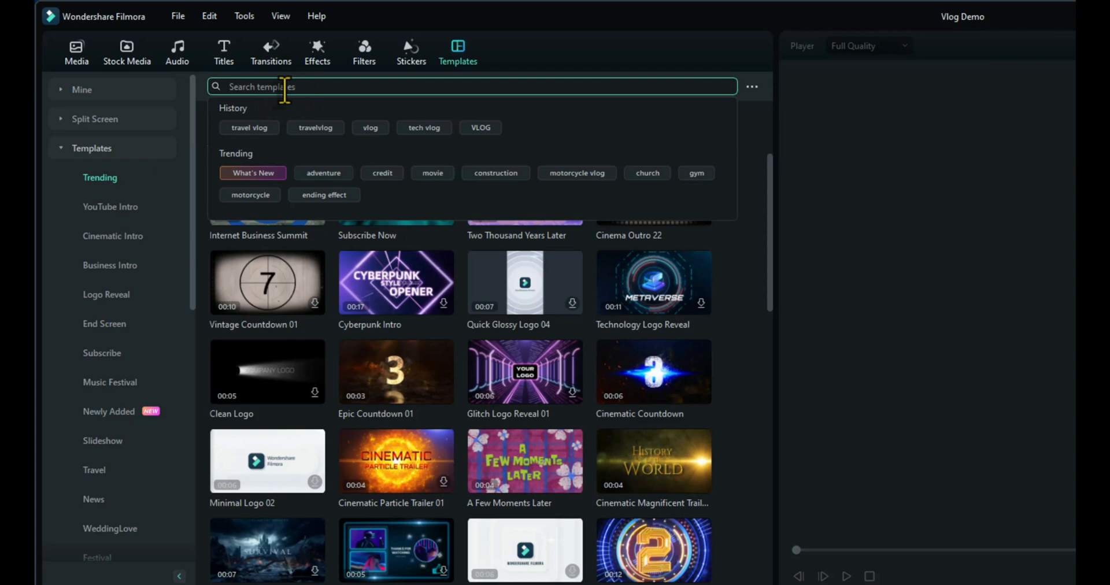
pyautogui.write('travel')
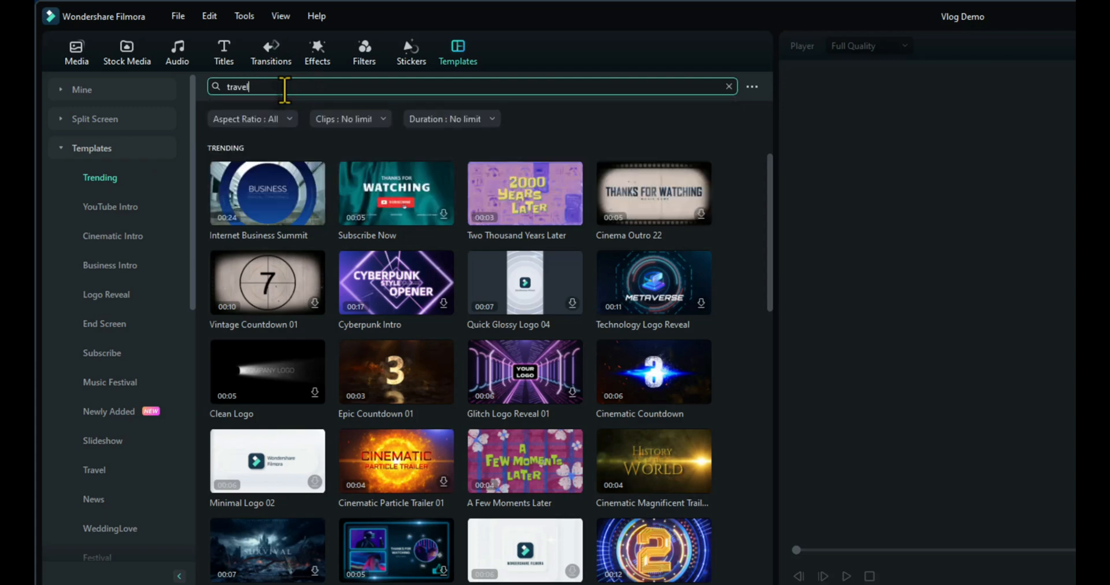
pyautogui.write('vlog')
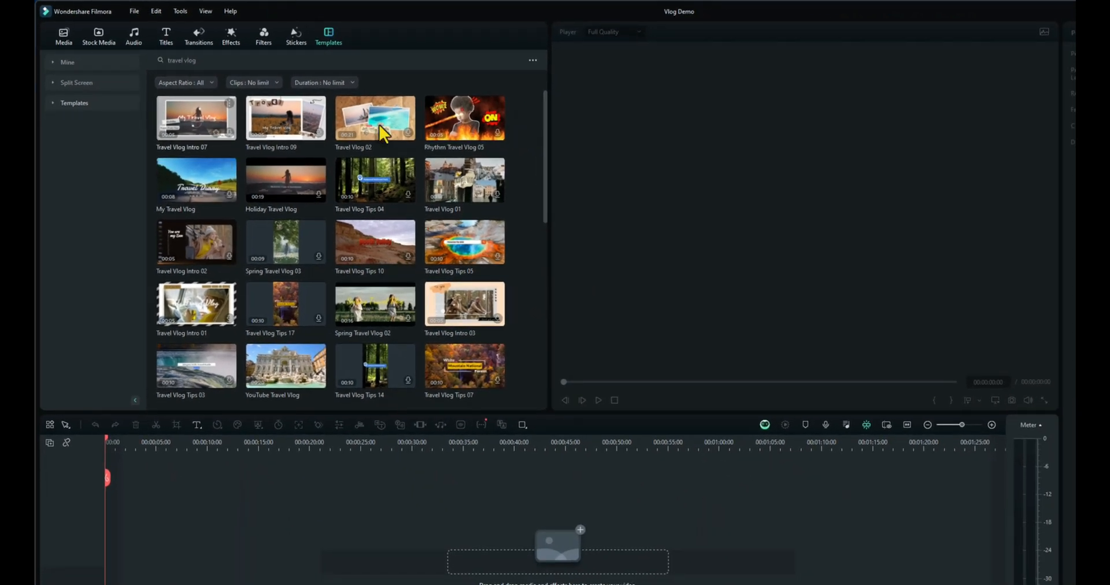
# Preview Travel Vlog Intro 07, then play and stop the YouTube Travel Vlog template.
pyautogui.click(195, 118)
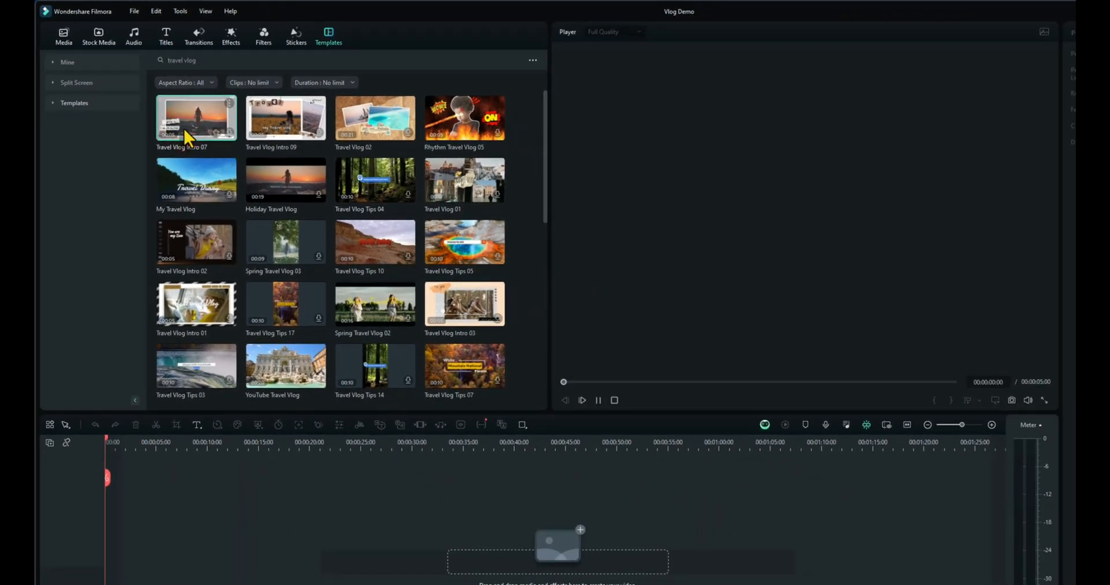
pyautogui.click(195, 118)
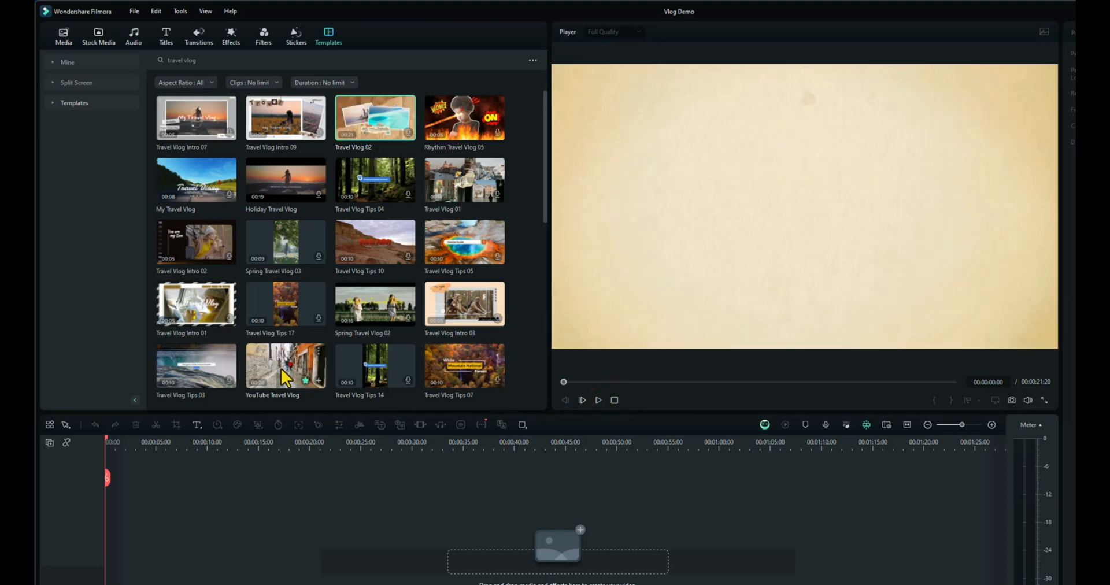
pyautogui.click(286, 364)
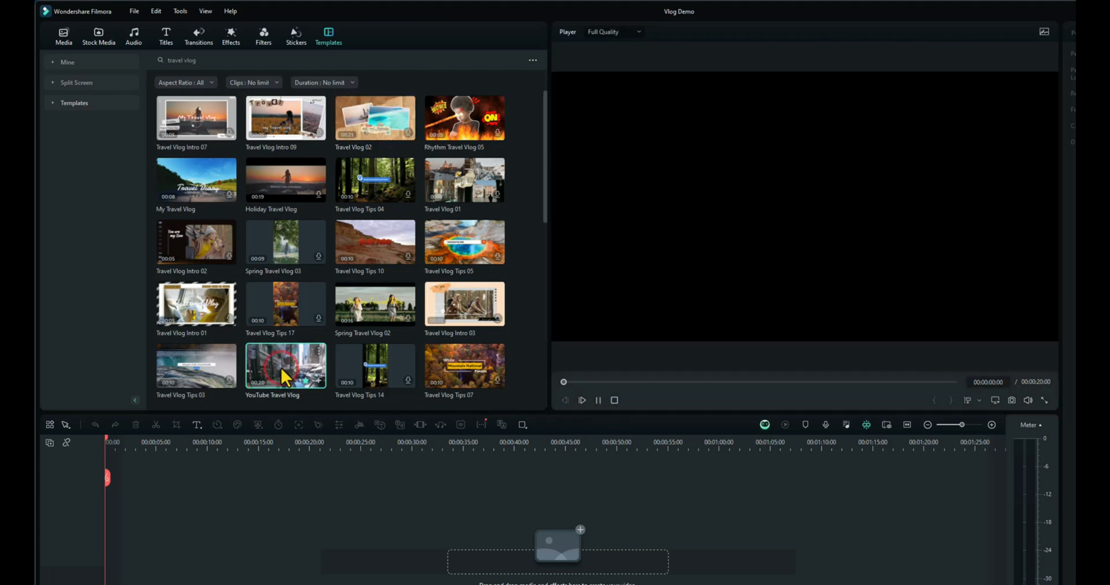
pyautogui.click(285, 364)
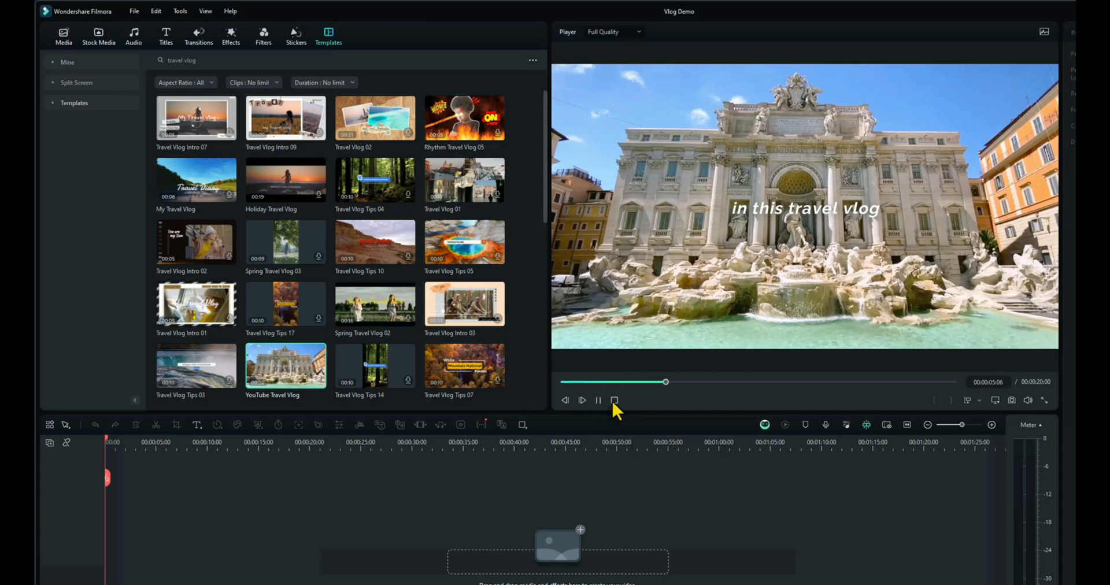
pyautogui.click(614, 400)
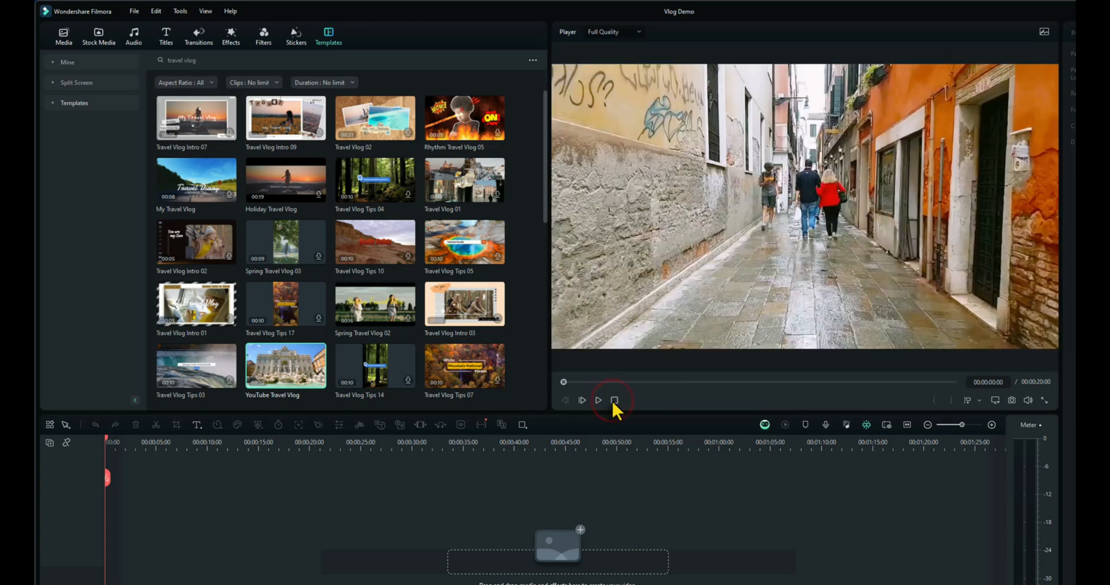
pyautogui.moveTo(300, 378)
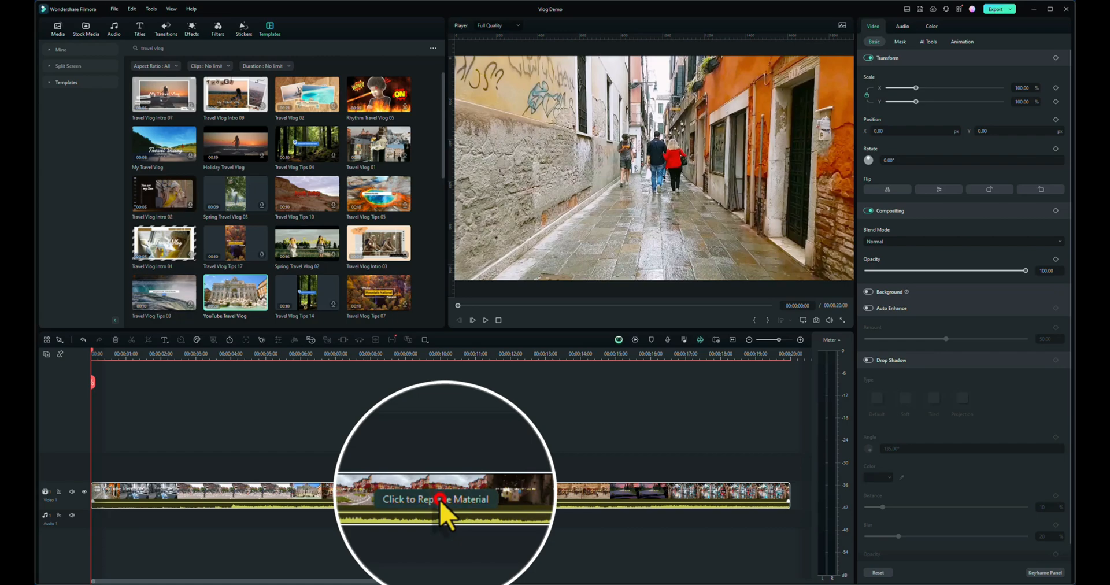
# Start replacing the YouTube Travel Vlog template's clip material.
pyautogui.click(436, 499)
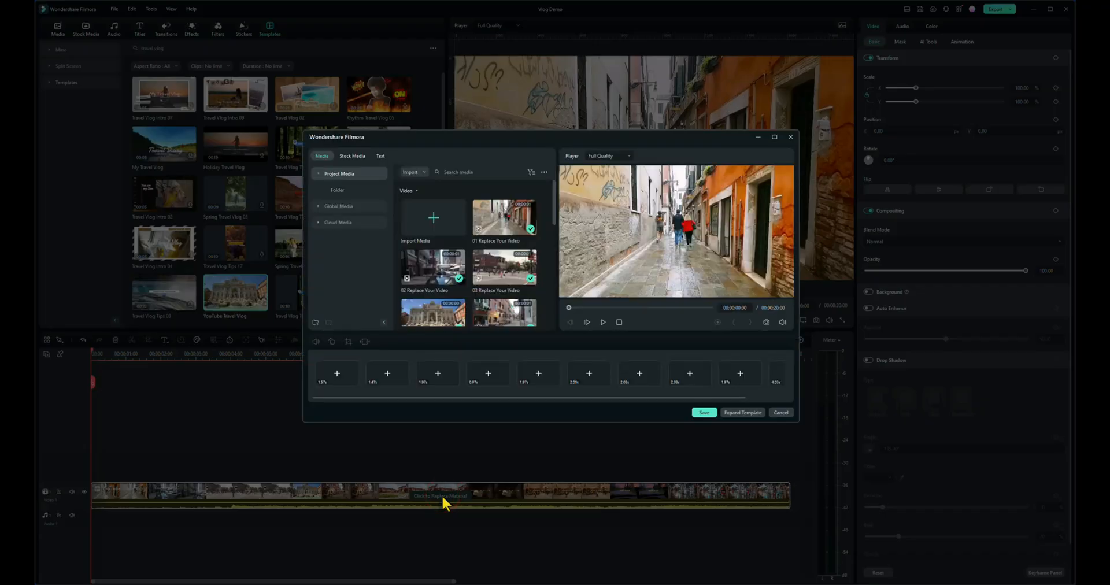
pyautogui.moveTo(497, 482)
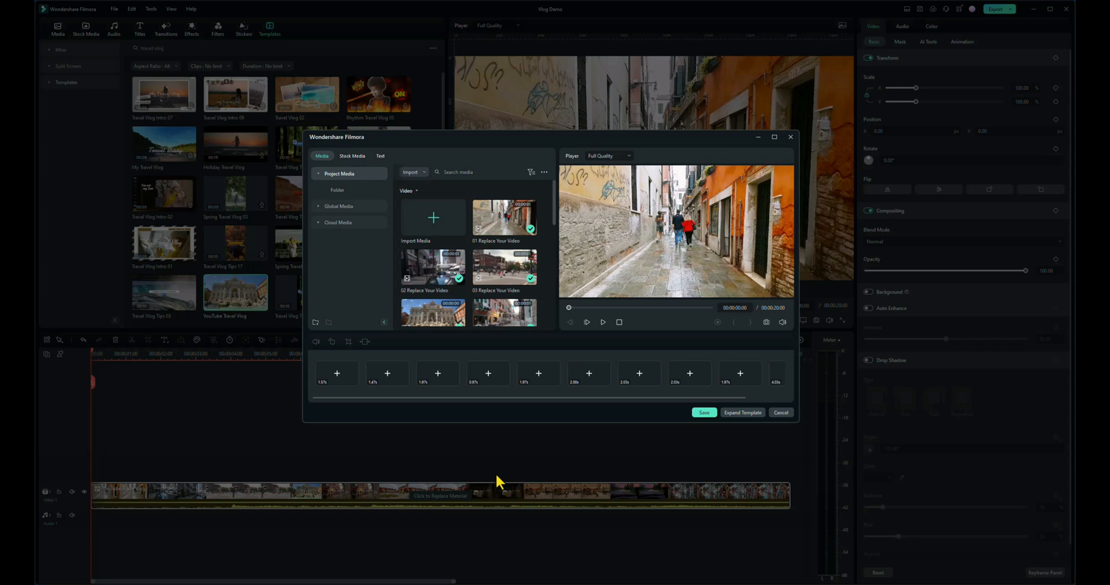
pyautogui.moveTo(678, 416)
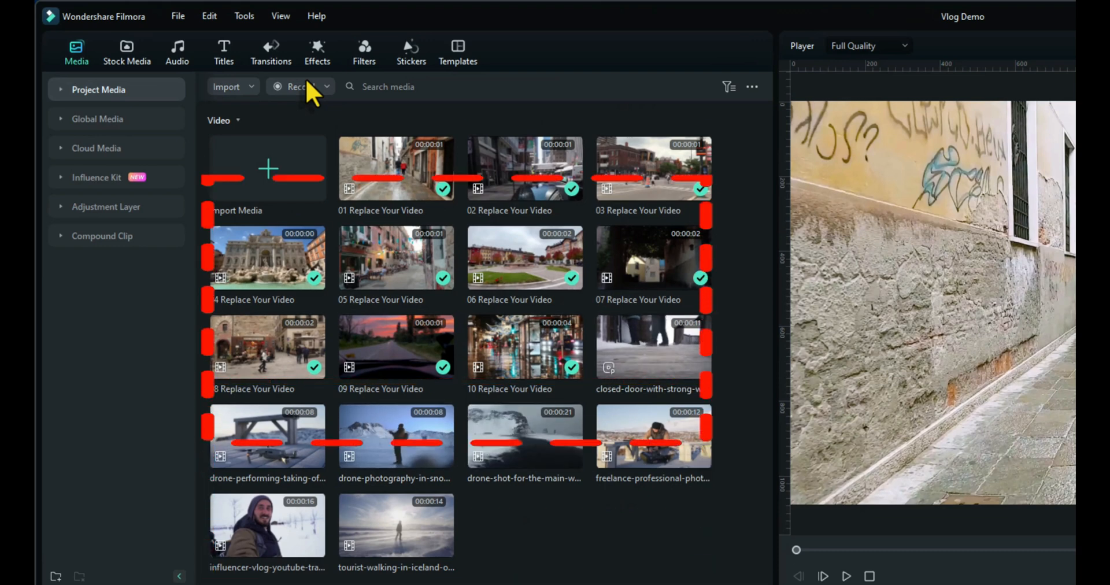
pyautogui.moveTo(481, 435)
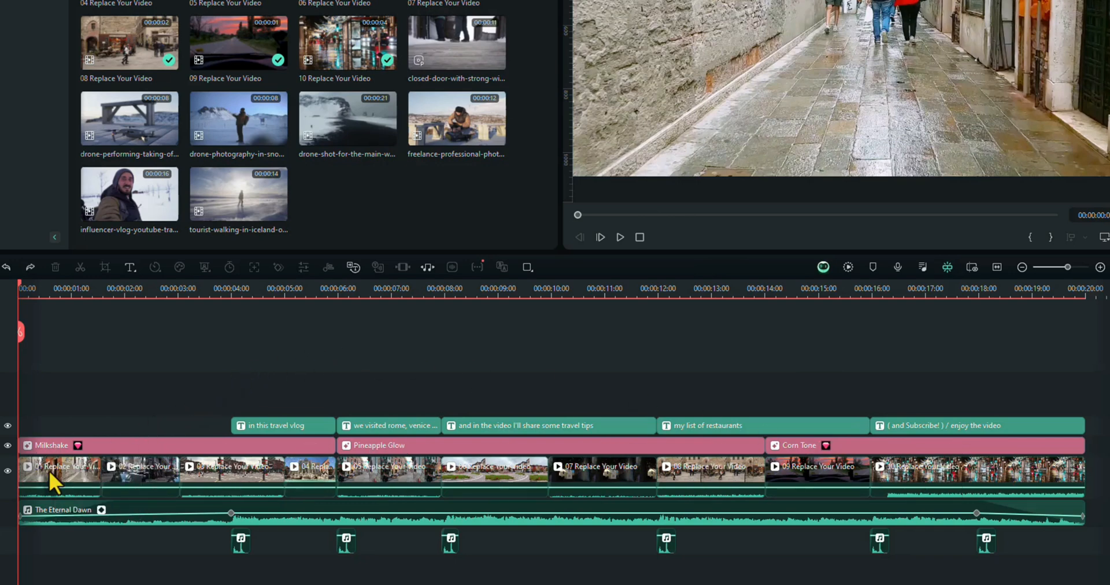
pyautogui.moveTo(444, 58)
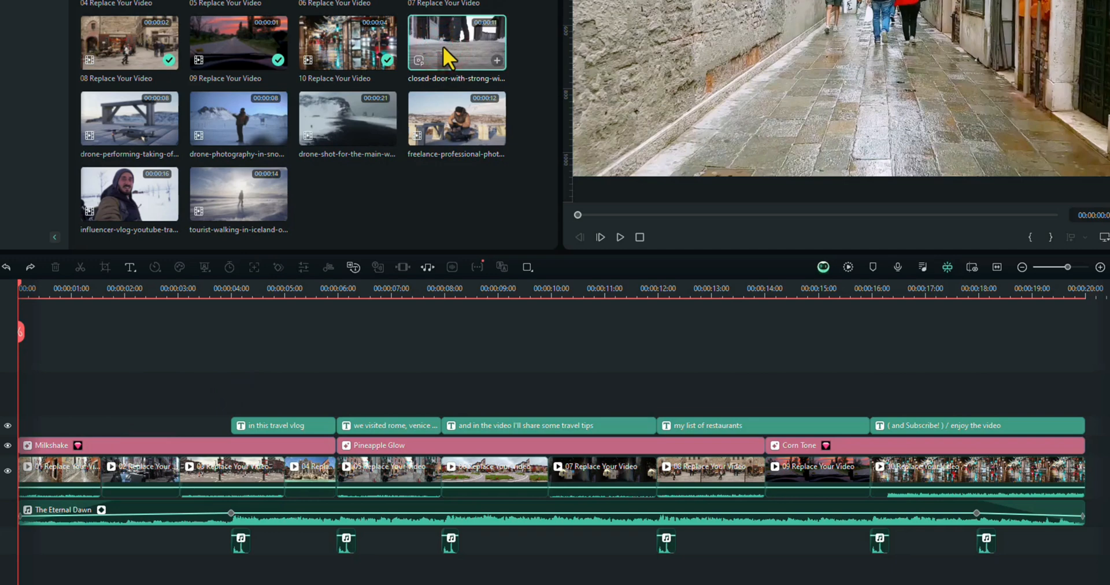
# Place snow clips over the template's placeholder clips on the video track.
pyautogui.press('alt')
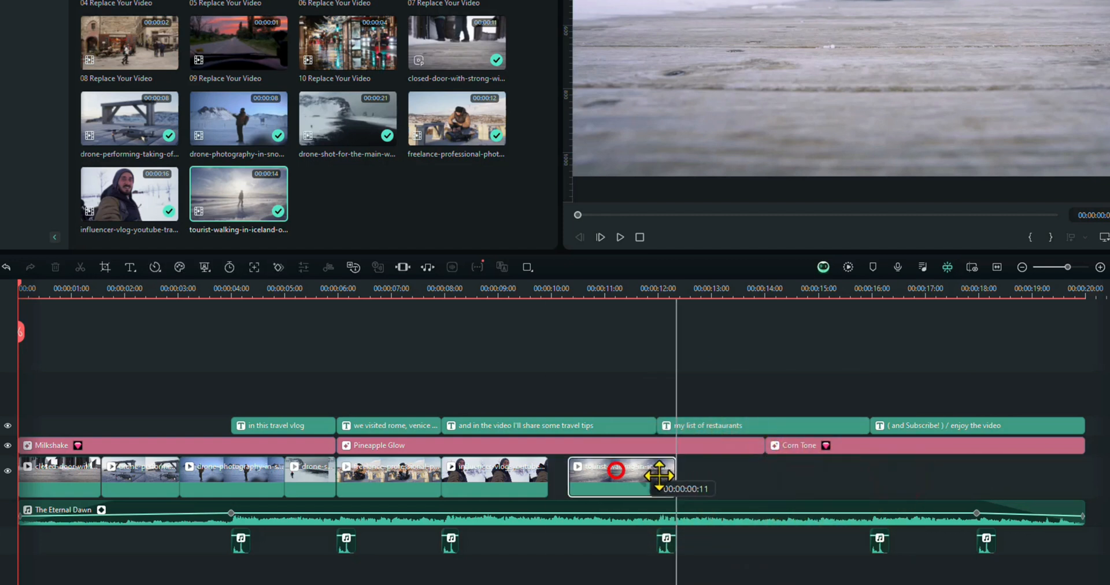
# Move the tourist walking clip to the end and slide the other snow clips to close gaps.
pyautogui.moveTo(619, 476); pyautogui.dragTo(877, 476)
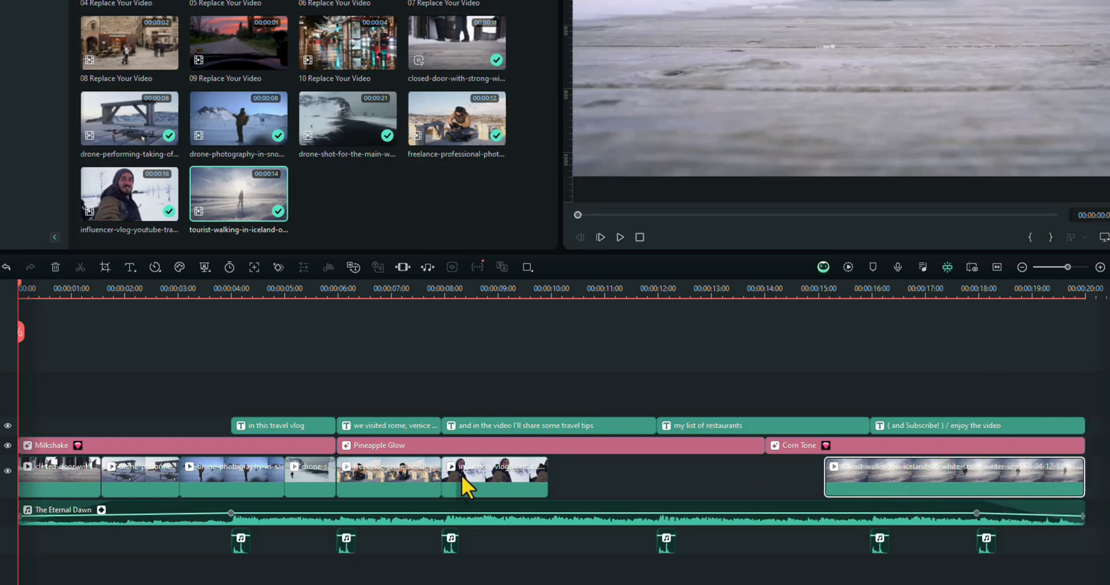
pyautogui.moveTo(495, 476); pyautogui.dragTo(708, 476)
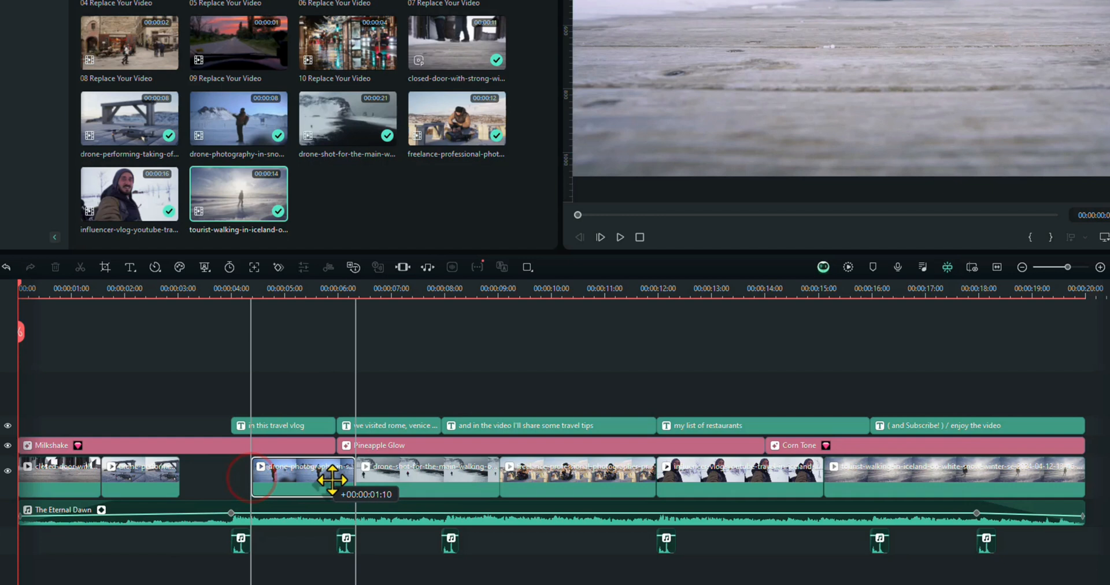
pyautogui.click(140, 476)
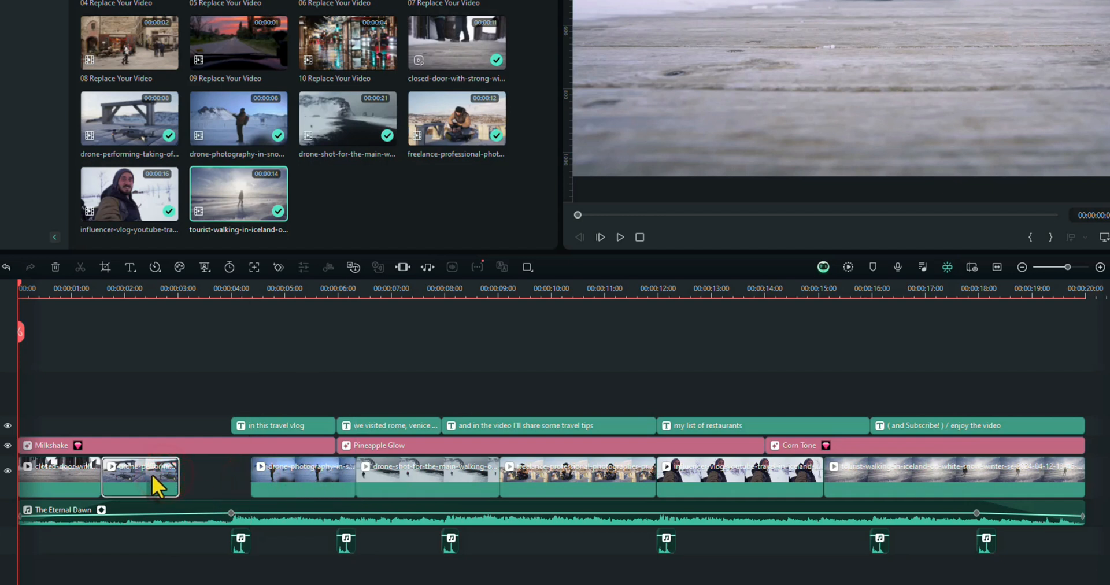
pyautogui.moveTo(140, 476); pyautogui.dragTo(176, 476)
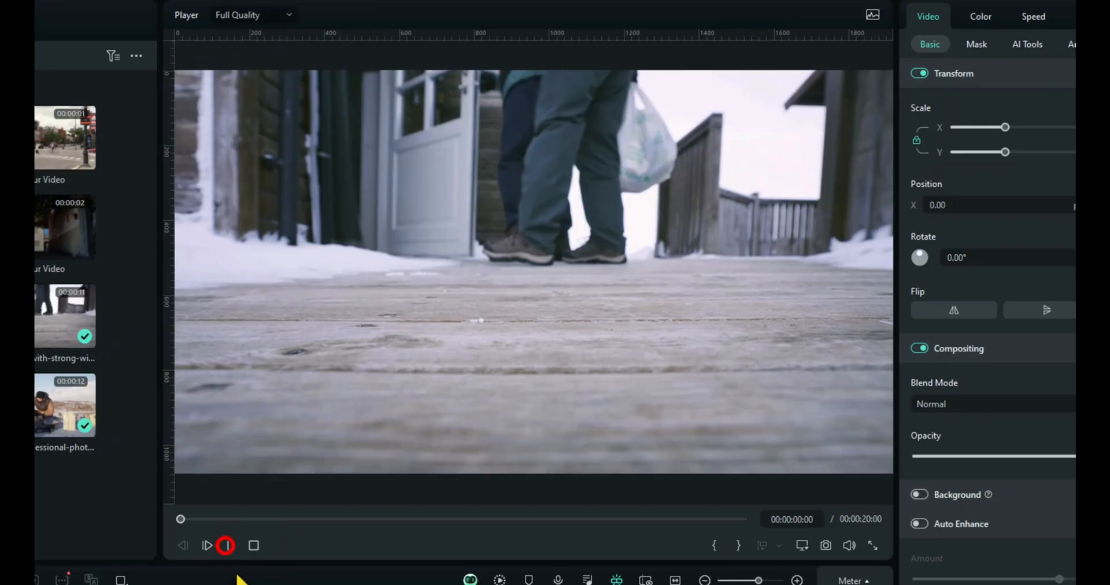
pyautogui.click(205, 546)
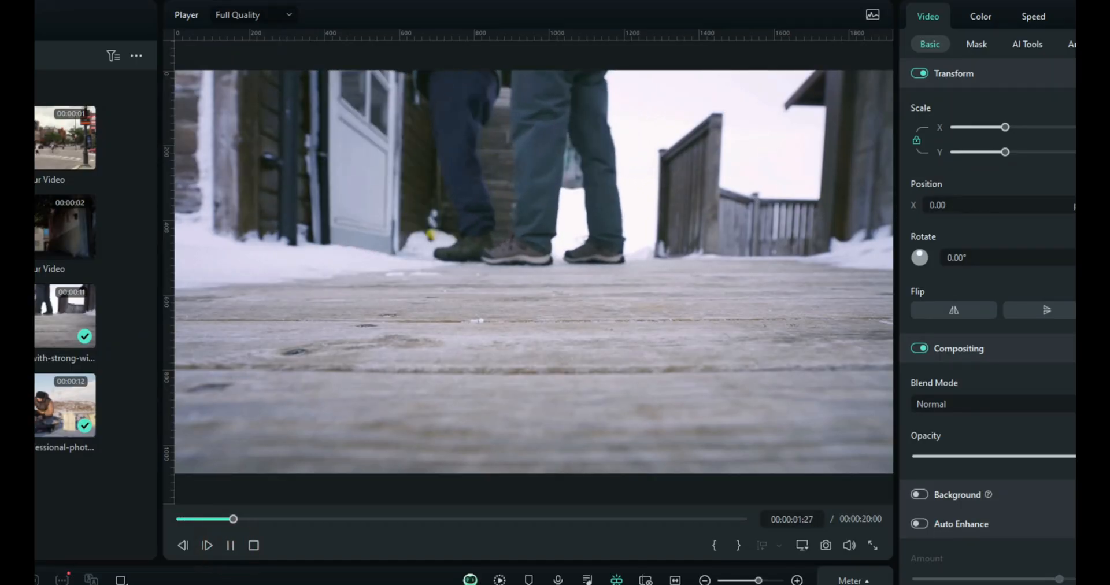
pyautogui.moveTo(232, 519); pyautogui.dragTo(289, 519)
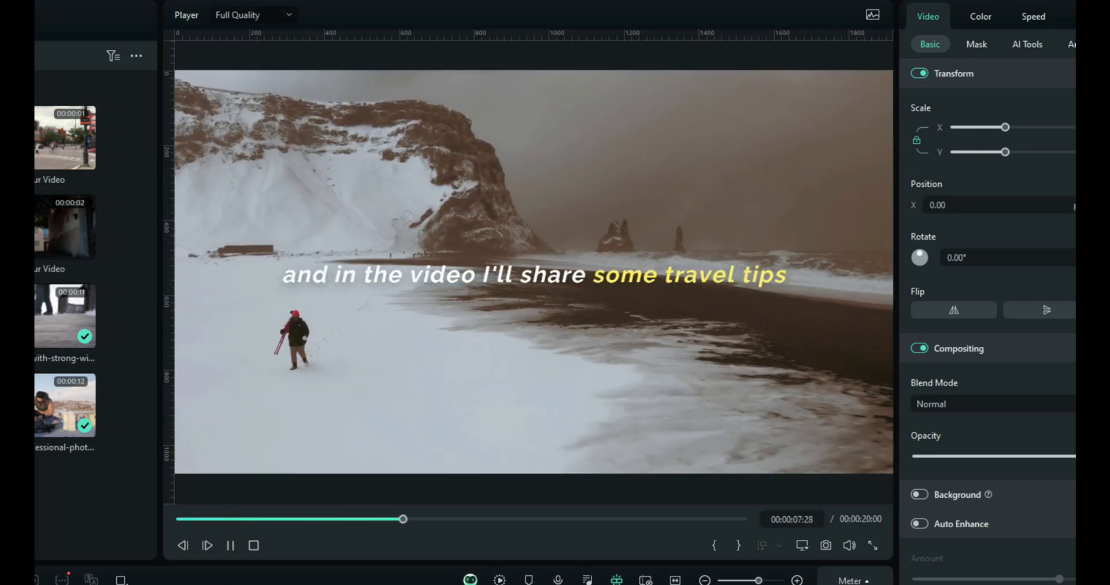
pyautogui.moveTo(402, 519); pyautogui.dragTo(458, 519)
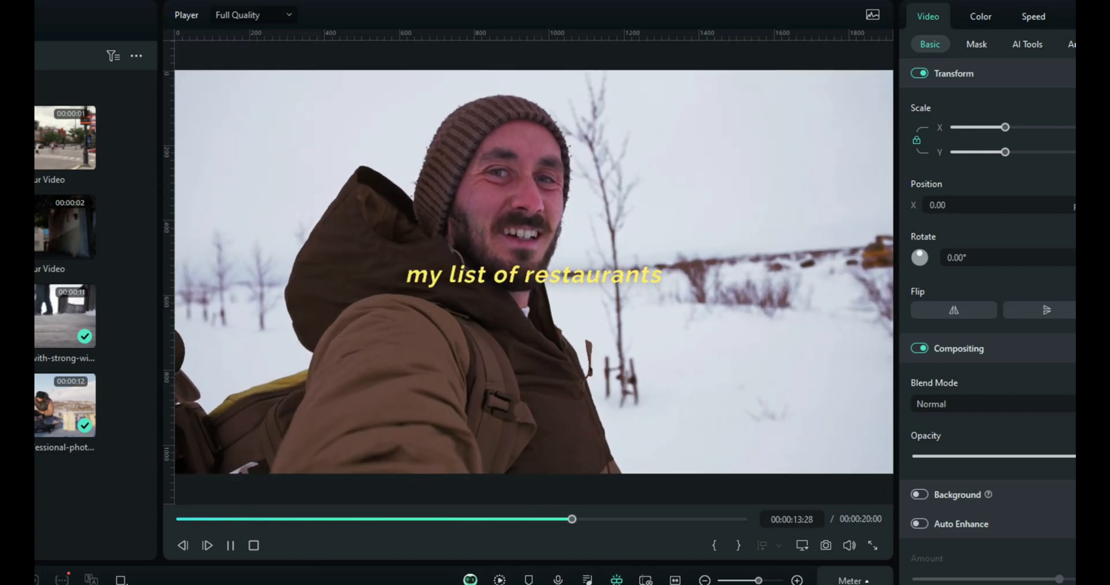
pyautogui.moveTo(572, 519); pyautogui.dragTo(626, 519)
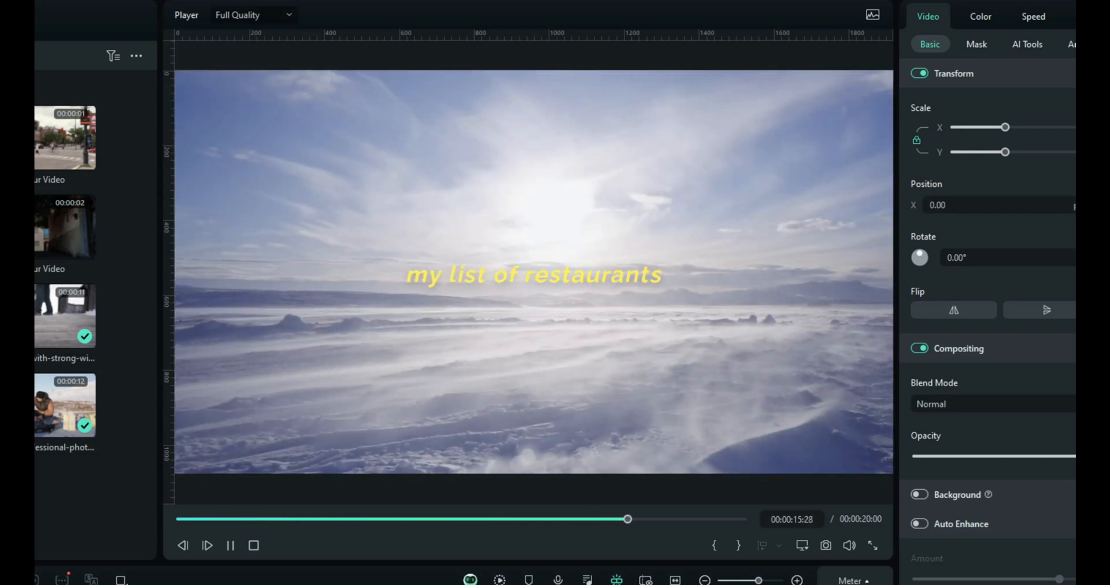
pyautogui.moveTo(627, 519); pyautogui.dragTo(683, 519)
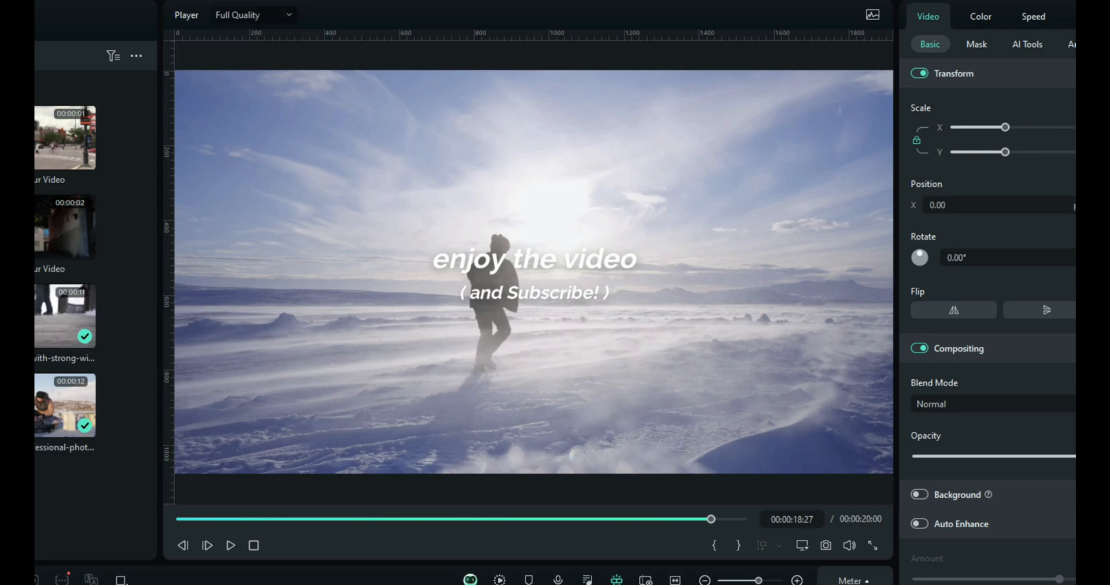
pyautogui.moveTo(711, 519); pyautogui.dragTo(276, 519)
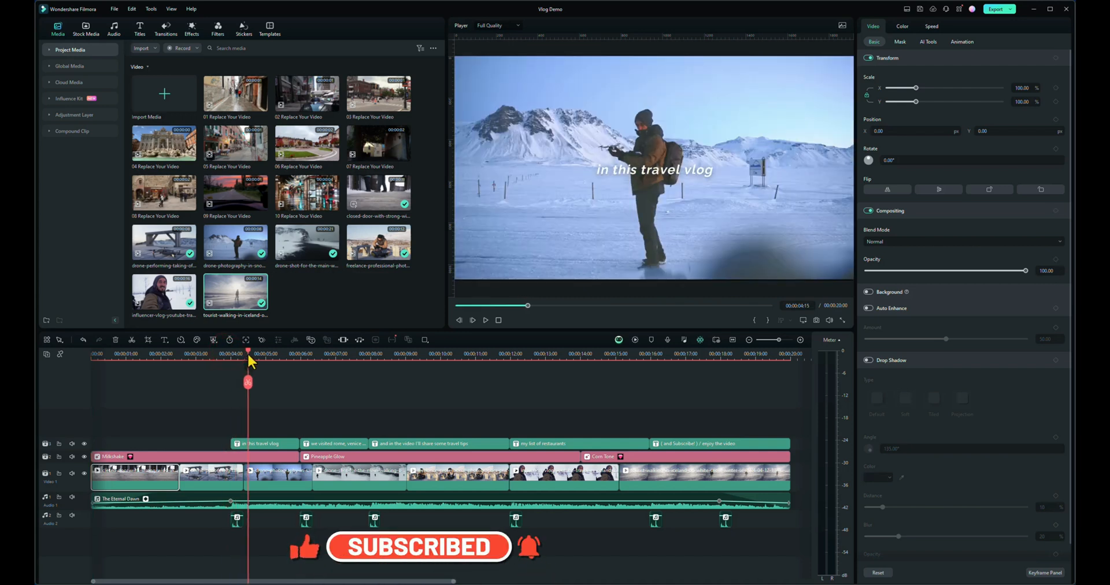
# Select the 'we visited rome' title and rewrite it as 'we visited iceland'.
pyautogui.click(329, 354)
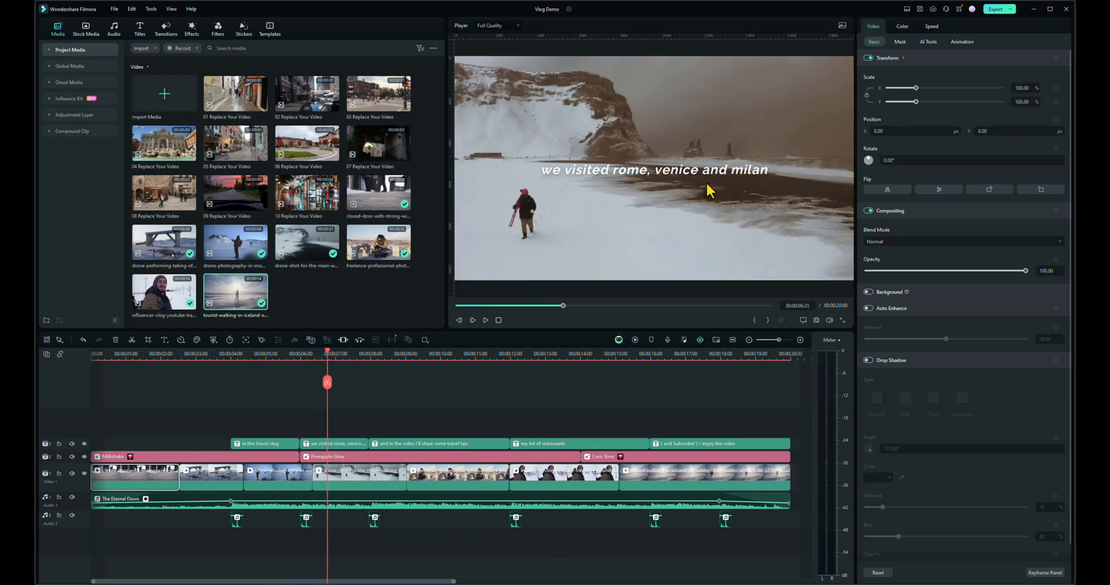
pyautogui.click(333, 443)
pyautogui.write('we visited iceland')
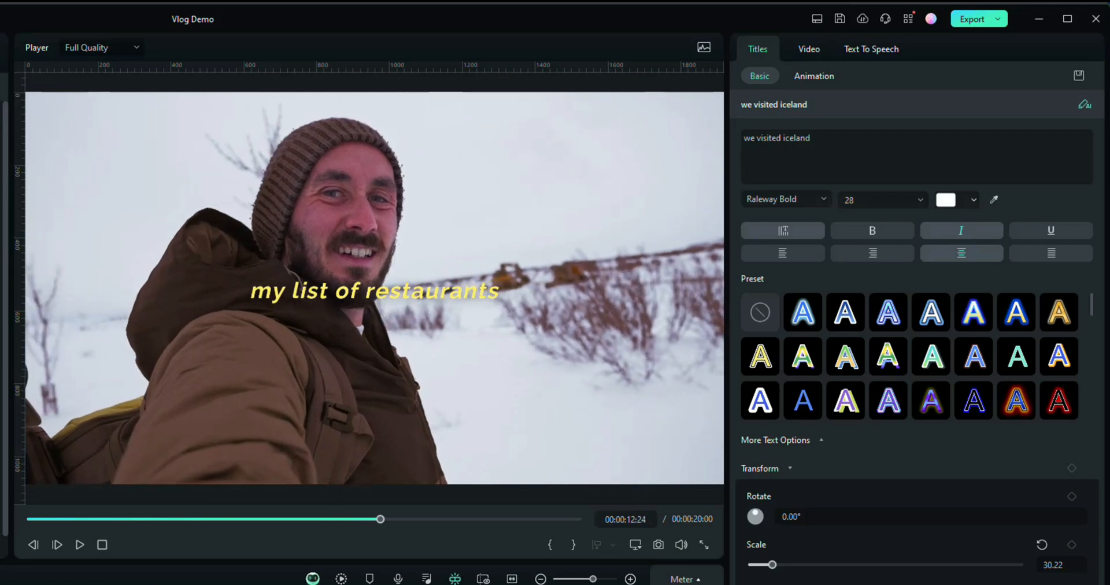
pyautogui.moveTo(437, 562)
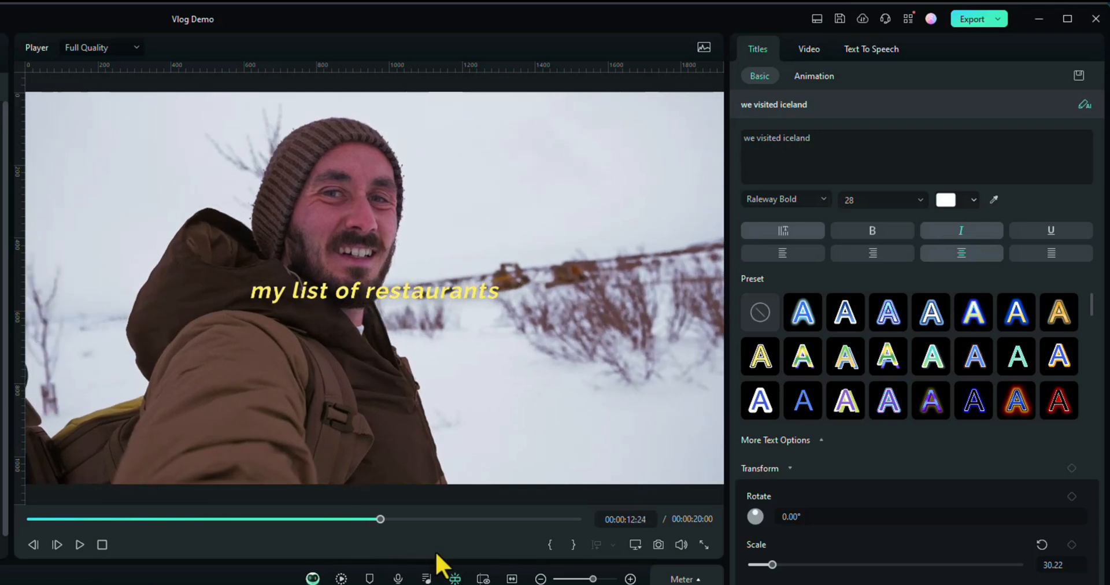
# Replace 'list of restaurants' so the fourth title reads 'my favourite places'.
pyautogui.click(823, 142)
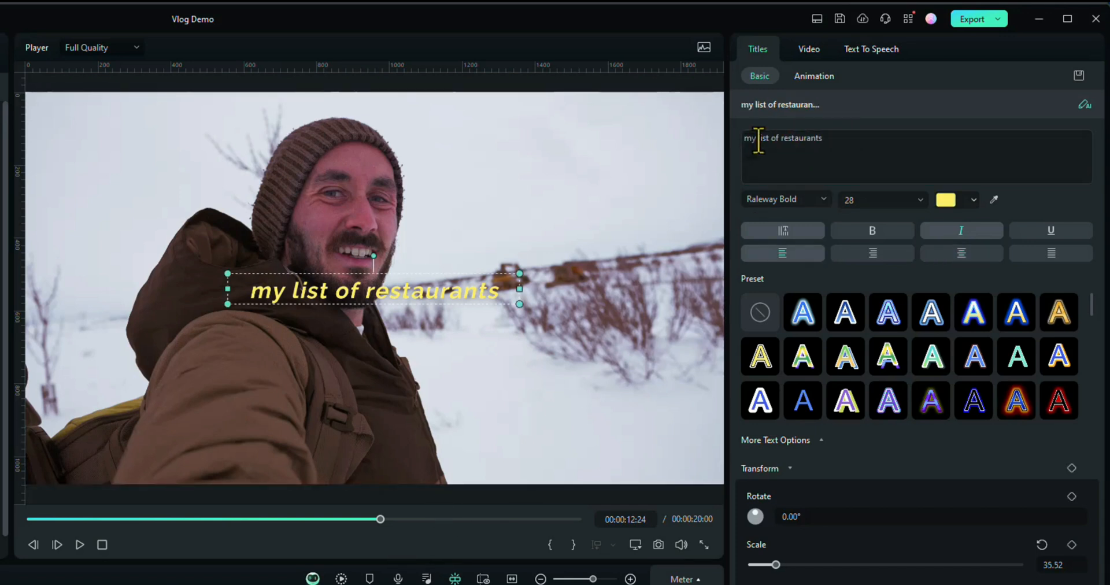
pyautogui.moveTo(757, 137); pyautogui.dragTo(823, 138)
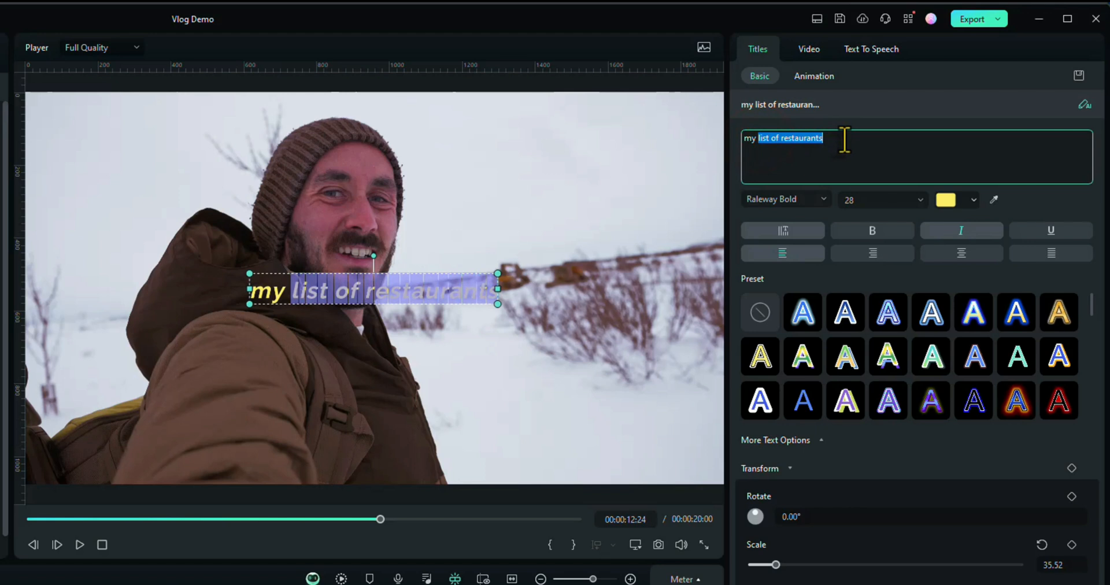
pyautogui.write('my favourite places')
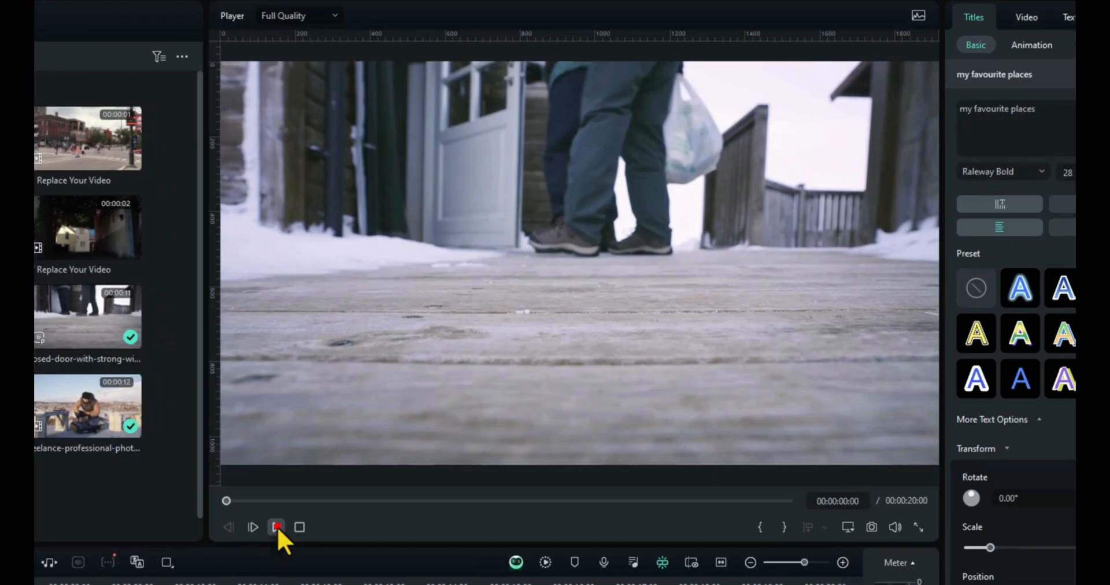
pyautogui.click(275, 527)
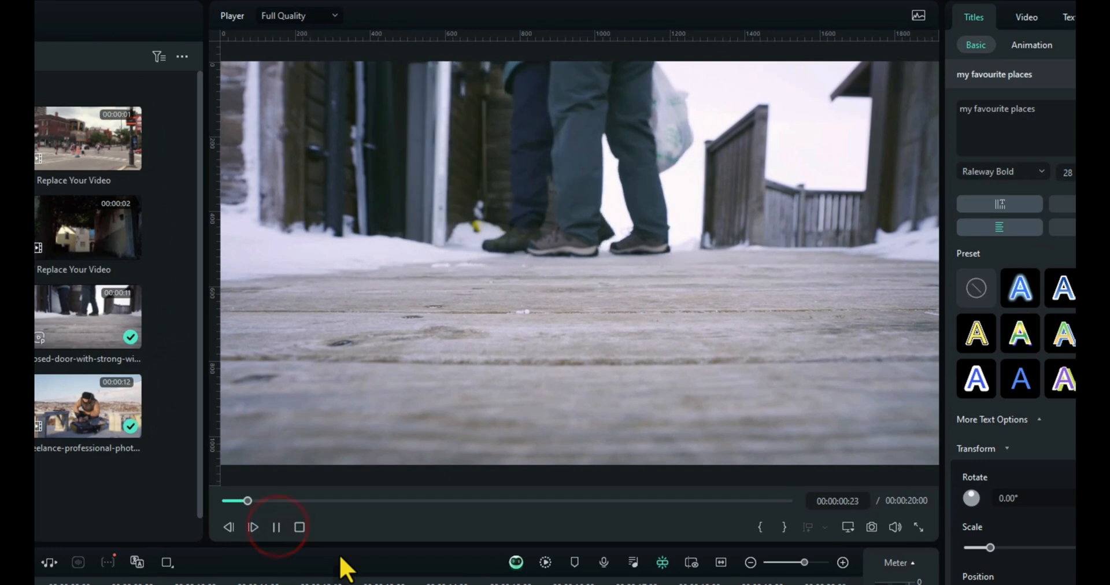
pyautogui.click(253, 527)
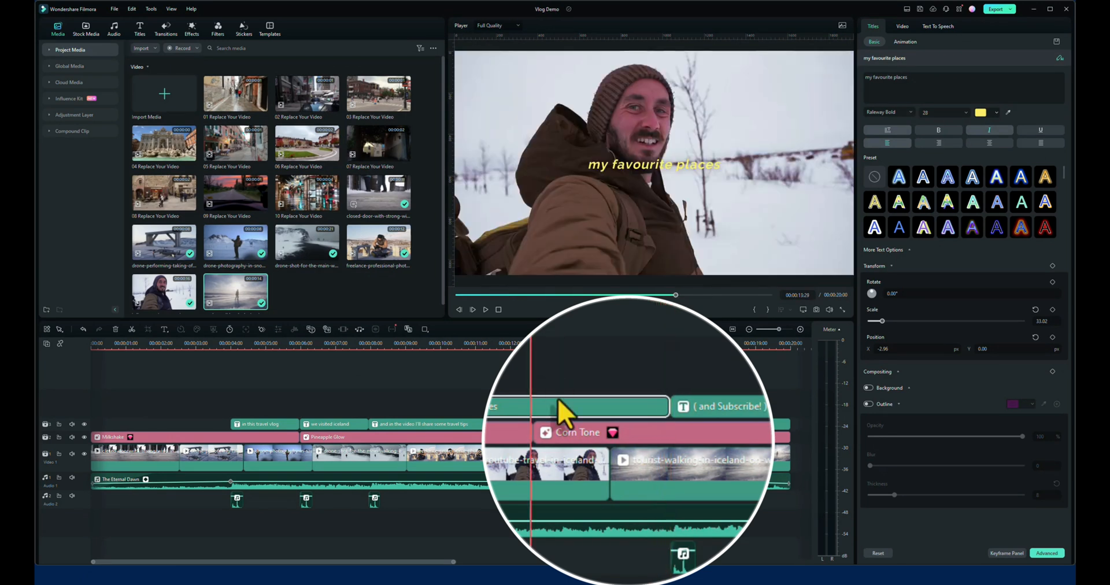
# Align the cut before the tourist walking clip with the start of the Subscribe title.
pyautogui.click(701, 460)
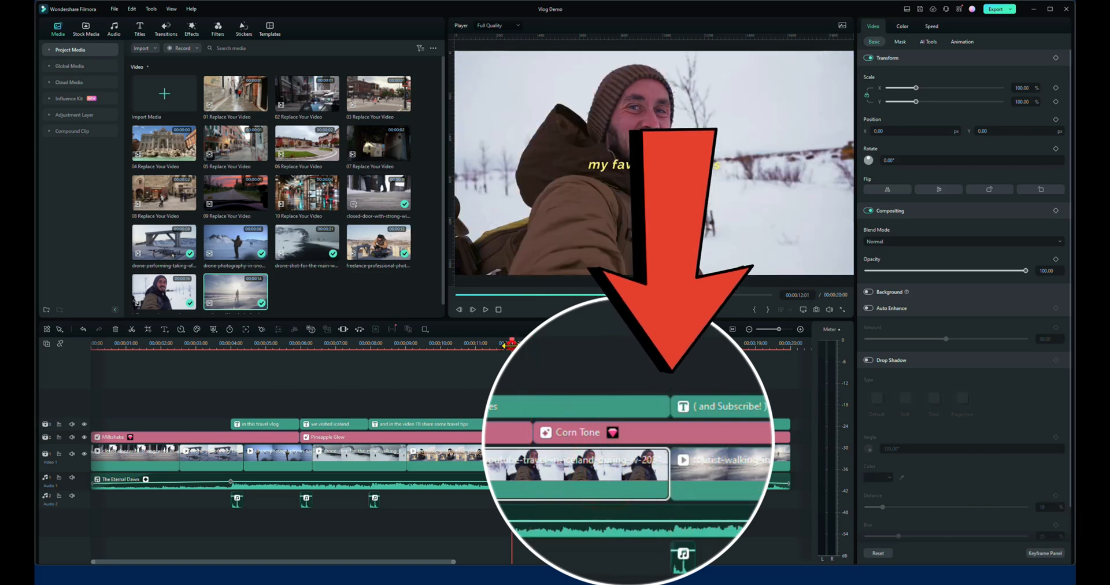
pyautogui.click(471, 310)
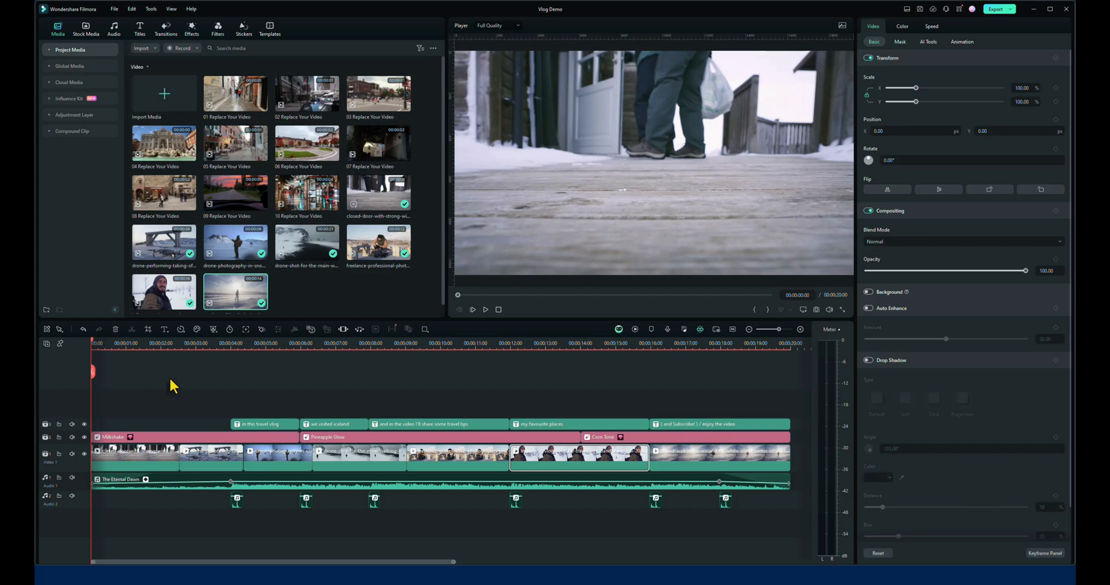
# Clear the timeline selection before searching the music library.
pyautogui.click(141, 344)
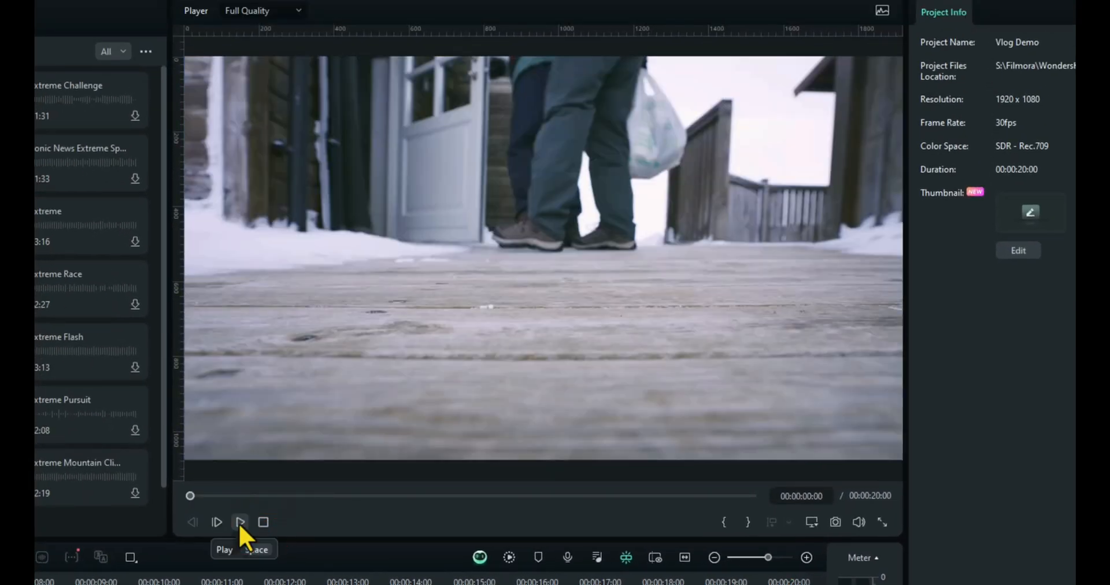
# Play the vlog preview with the Action Sport Rock Extreme track.
pyautogui.click(240, 521)
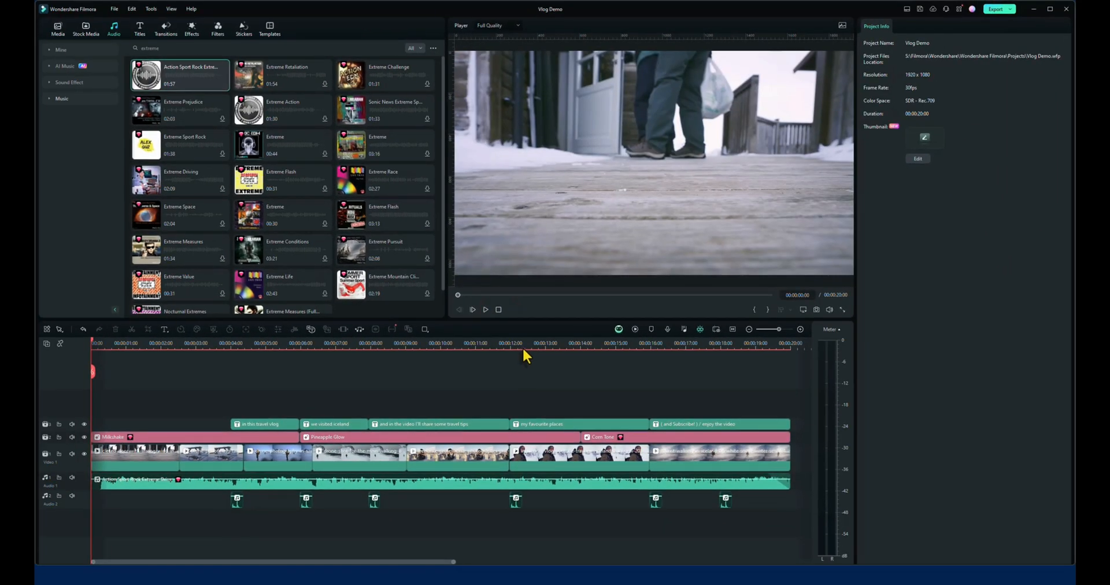
# Move the Pineapple Glow effect to start at the cut into the drone-shot clip.
pyautogui.click(542, 343)
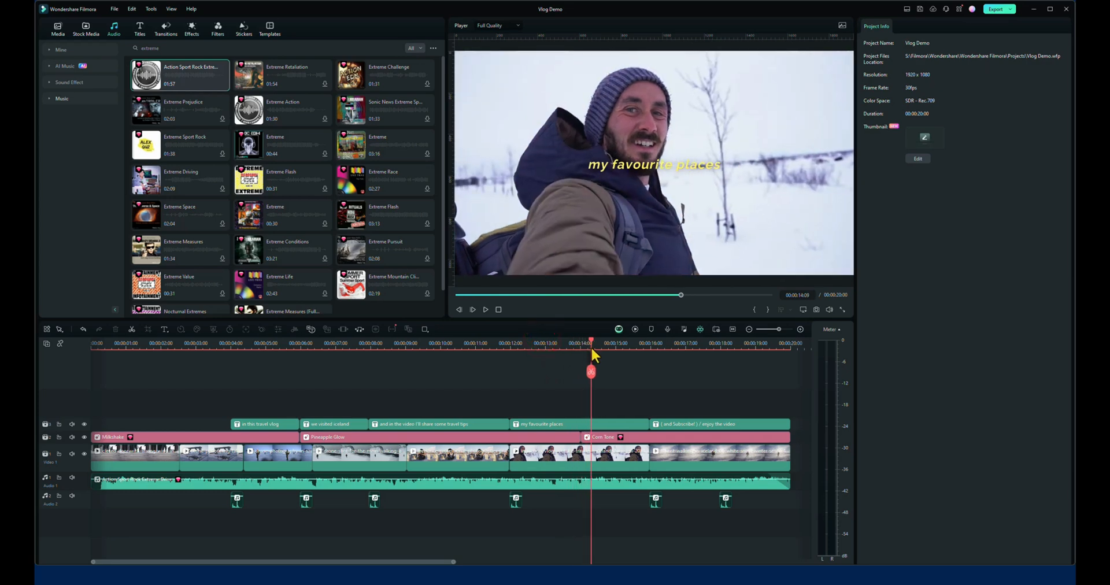
pyautogui.moveTo(591, 354); pyautogui.dragTo(467, 353)
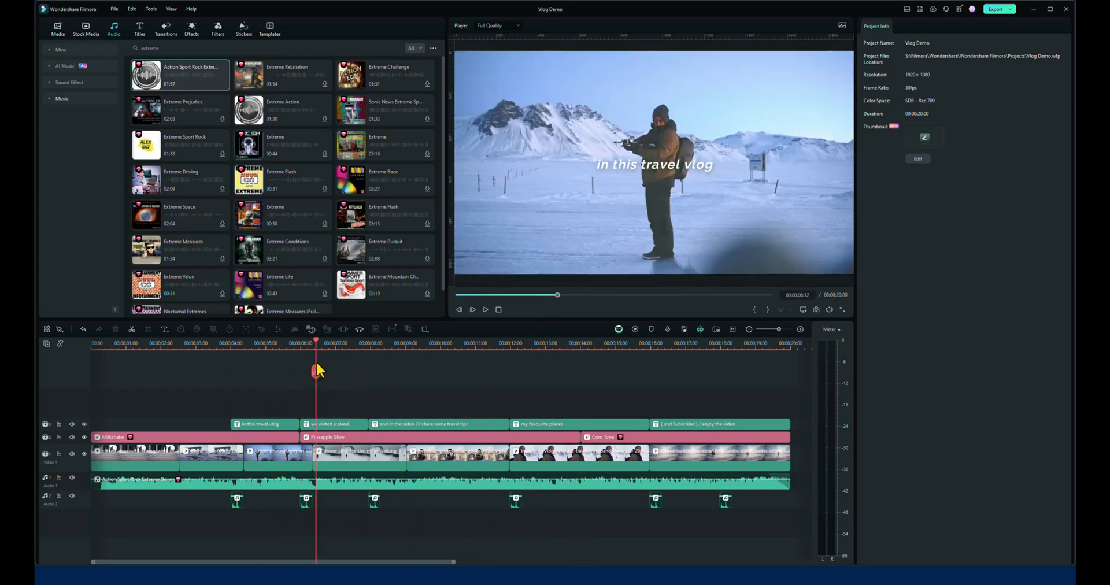
pyautogui.moveTo(317, 370); pyautogui.dragTo(288, 370)
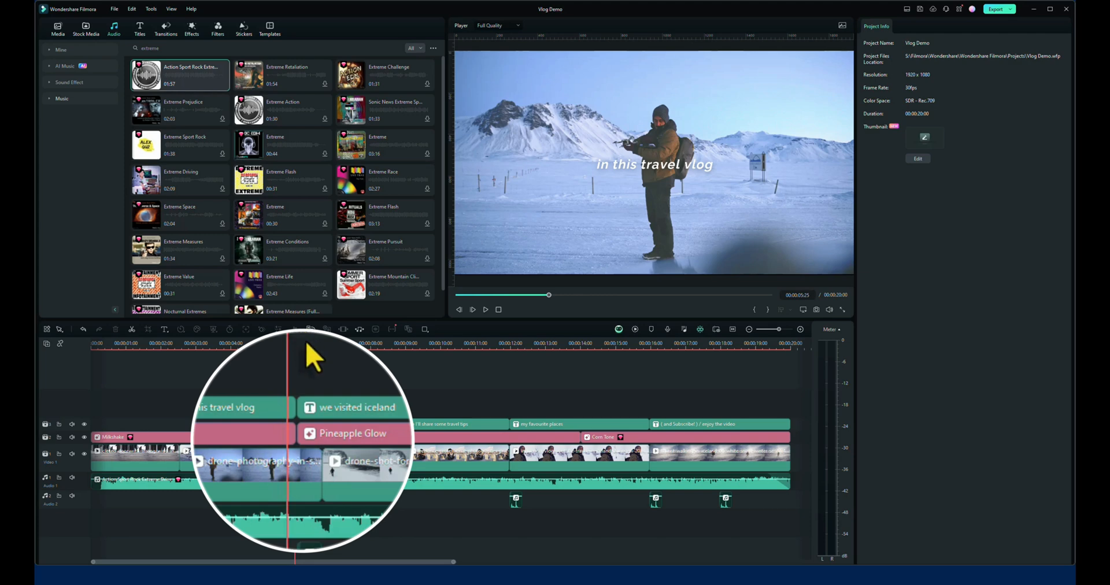
pyautogui.click(351, 432)
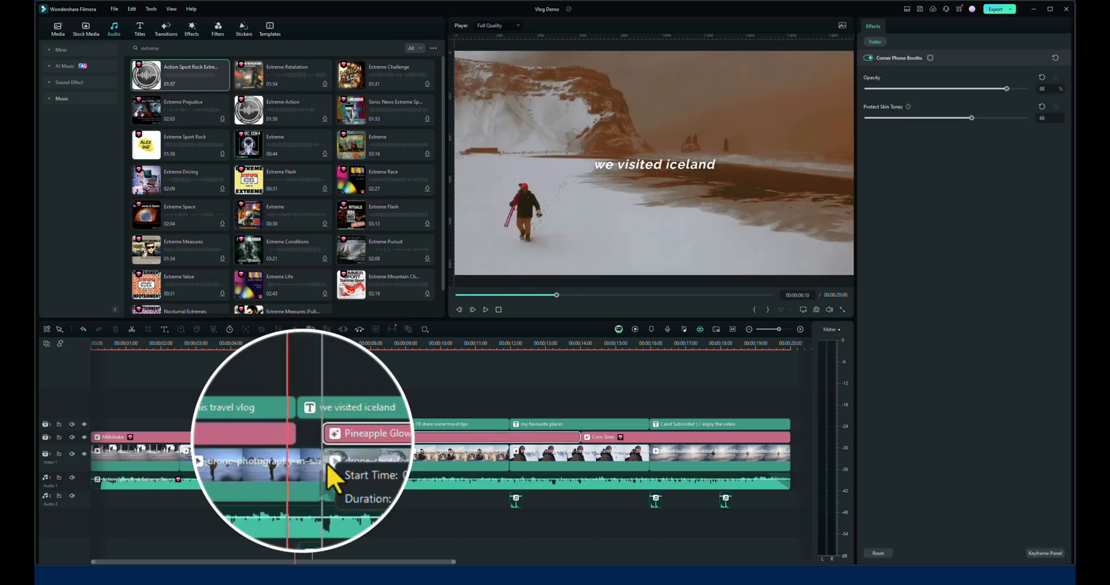
pyautogui.click(283, 433)
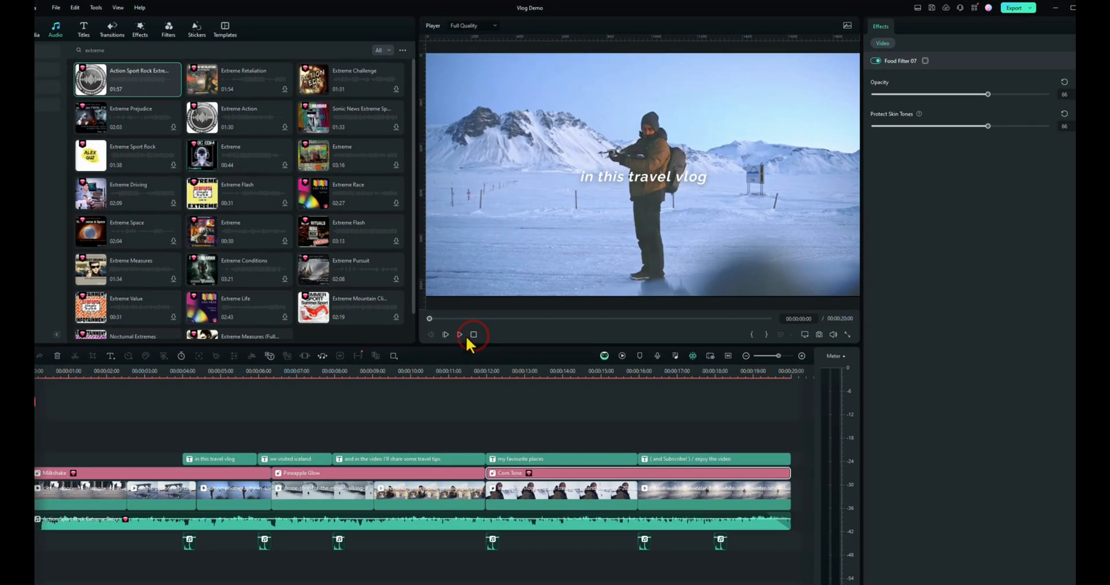
pyautogui.click(459, 334)
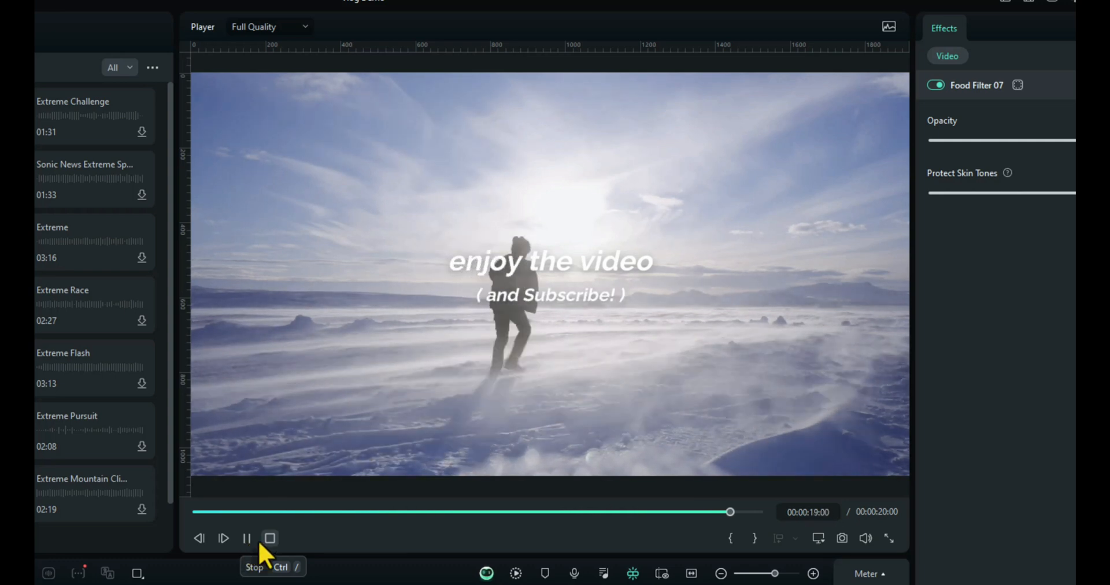
pyautogui.click(269, 539)
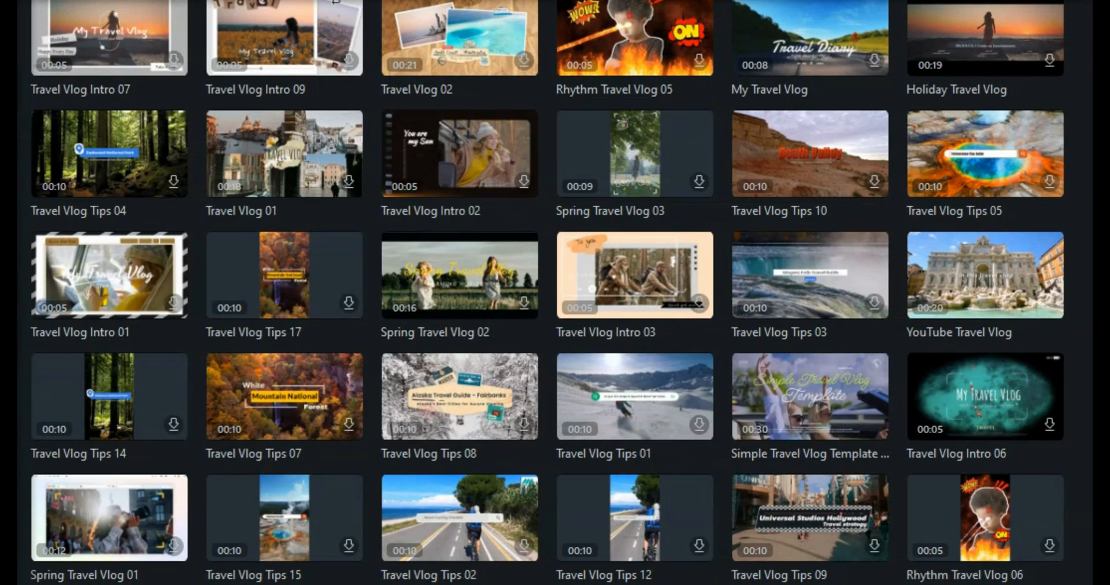
# Scroll the travel vlog template gallery down to designs like Travel Vlog Collage and Rhythm Travel Vlog 02.
pyautogui.scroll(-3)
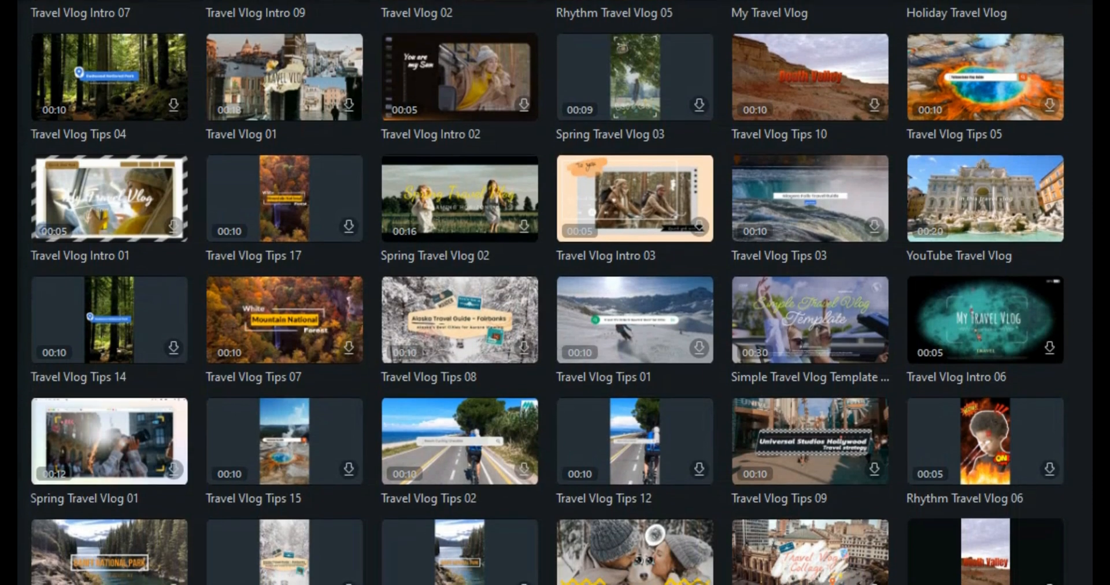
pyautogui.scroll(-3)
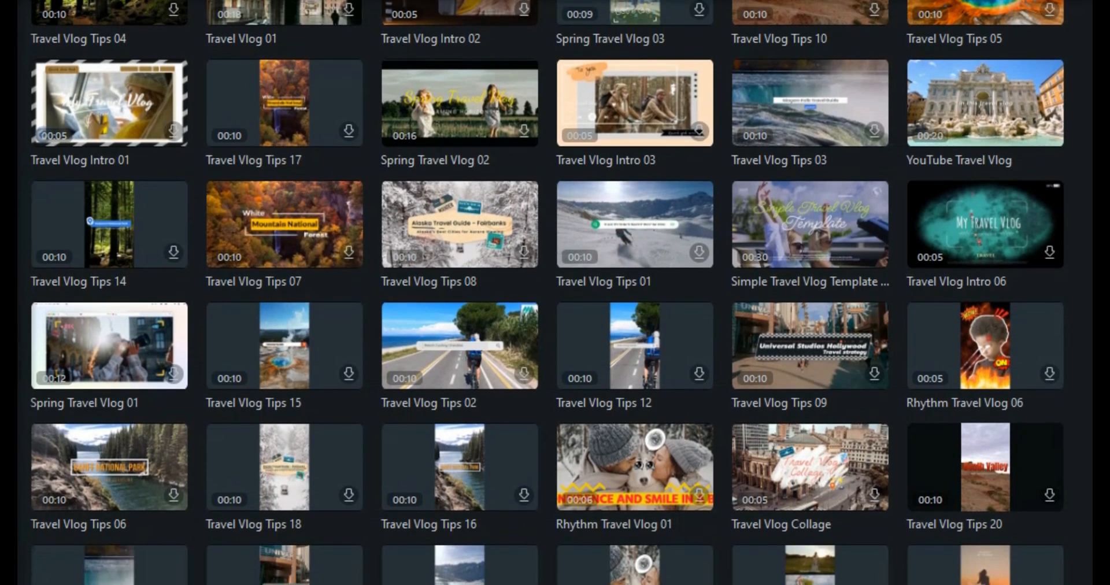
pyautogui.scroll(-3)
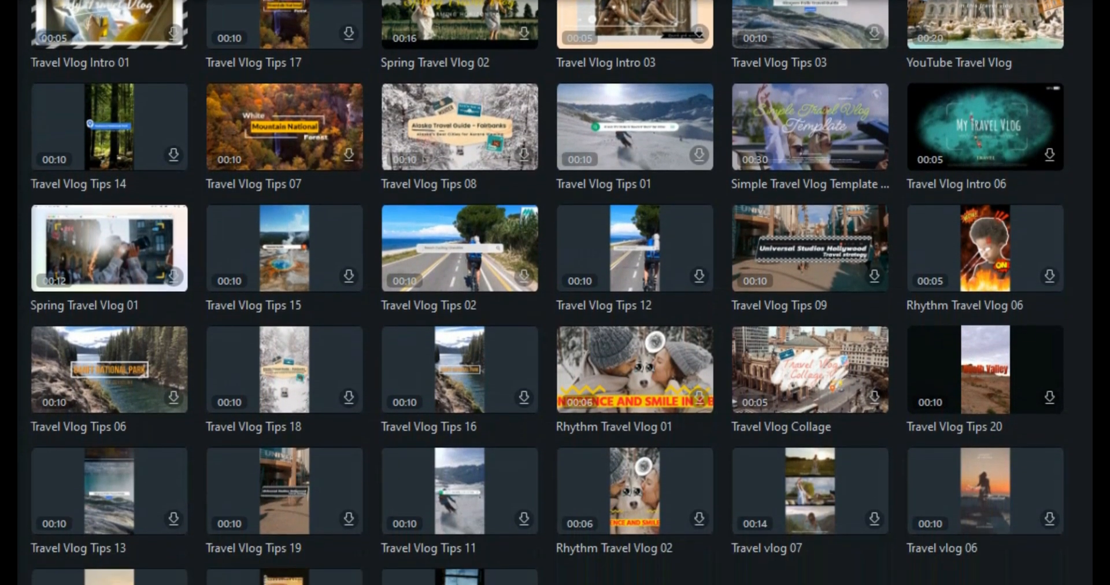